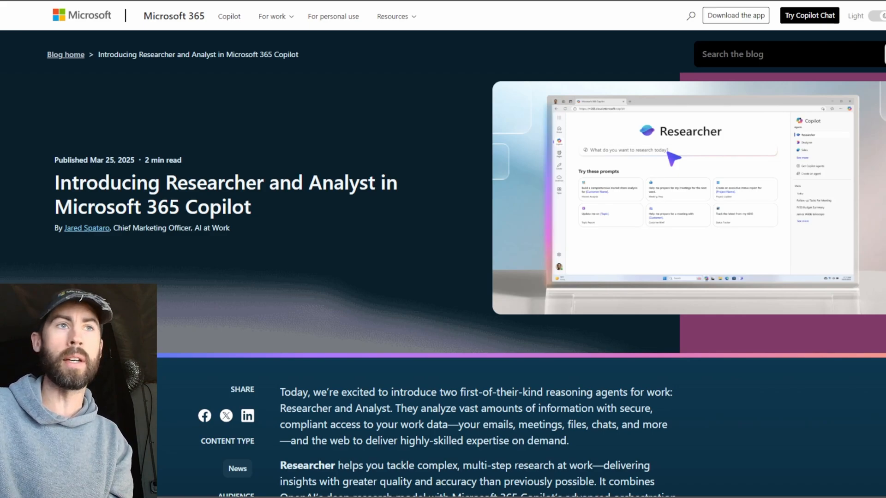
# Step: Scroll the blog post down to the Researcher paragraph and its embedded demo video
pyautogui.scroll(-3)
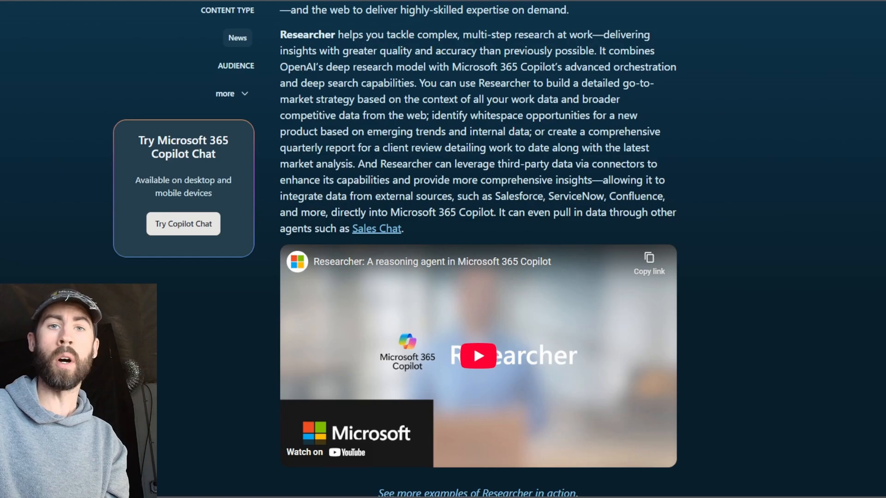
pyautogui.click(477, 356)
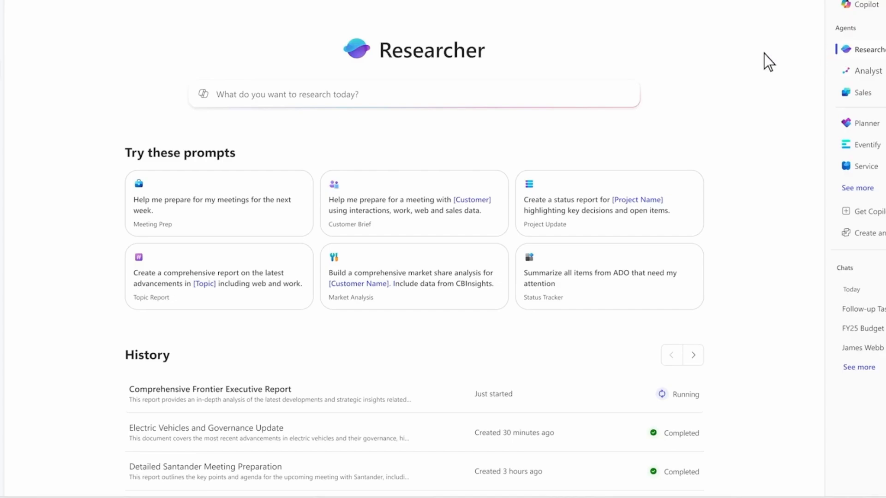
# Step: Send Researcher the request 'Develop a product strategy for us to enter the outdoor an...' market
pyautogui.write('Develop a product strategy for us to enter the outdoor and adventure market. Use all the existing data you have')
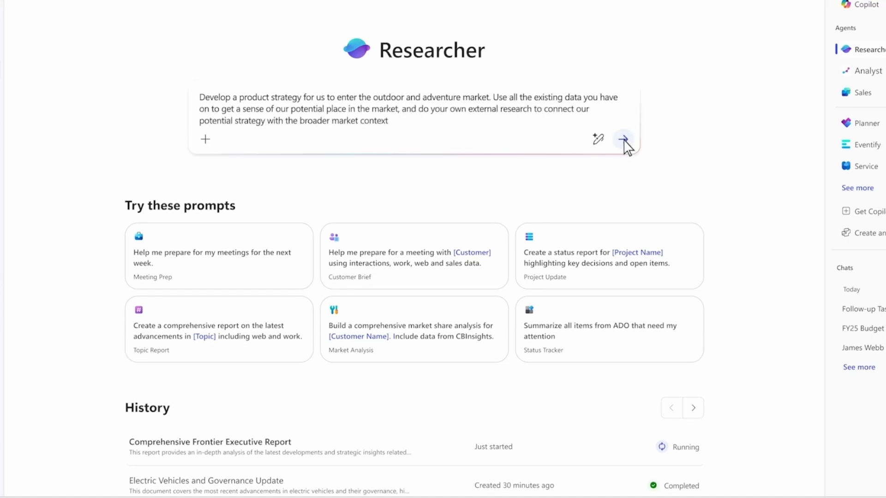
pyautogui.click(623, 139)
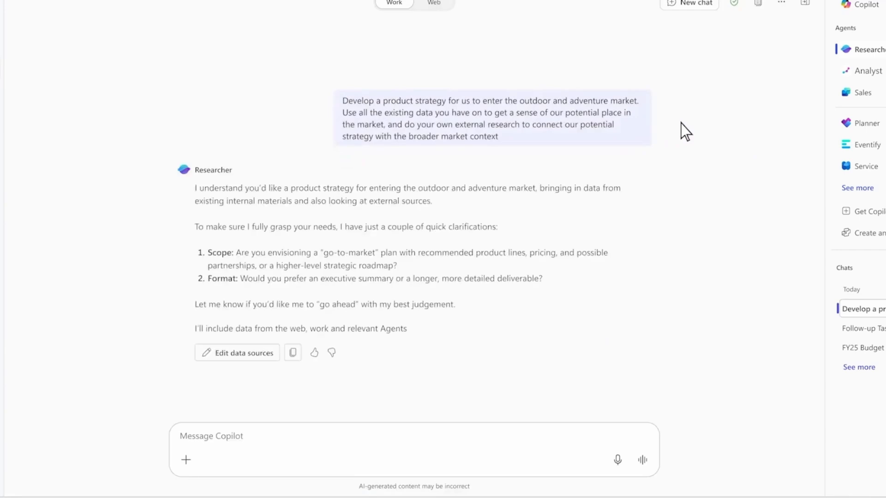
pyautogui.moveTo(638, 339)
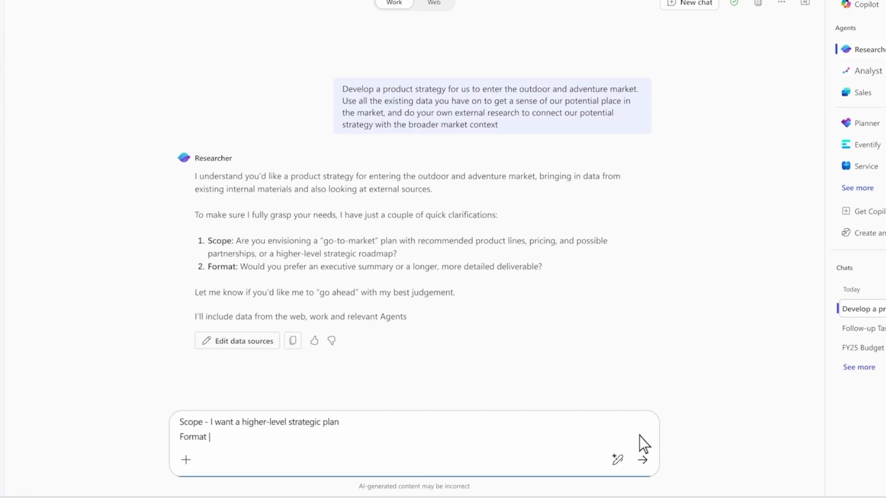
# Step: Answer the scope and format questions: 'In between', readable by execs yet comprehensive
pyautogui.write("- In between. It's got to be easily readable by my execs but also comprehensive enough to be actionable")
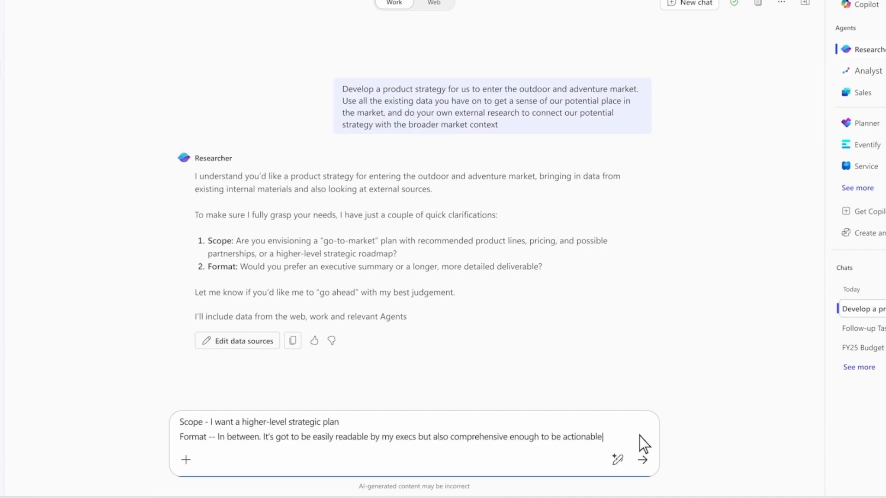
pyautogui.click(642, 459)
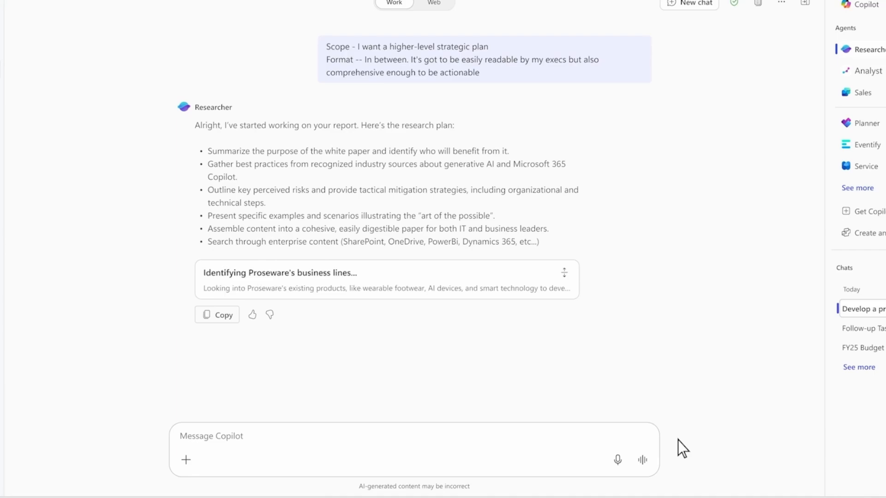
pyautogui.moveTo(584, 318)
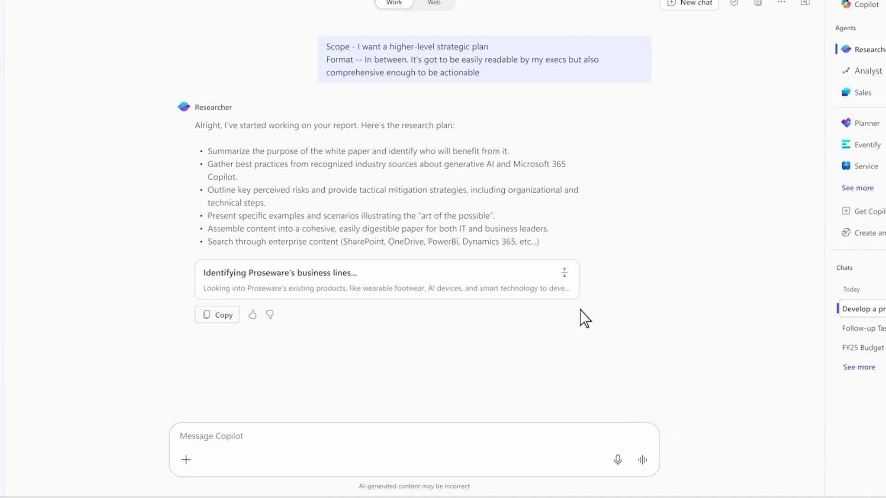
# Step: Expand the research progress card to reveal the completed strategy report
pyautogui.click(562, 271)
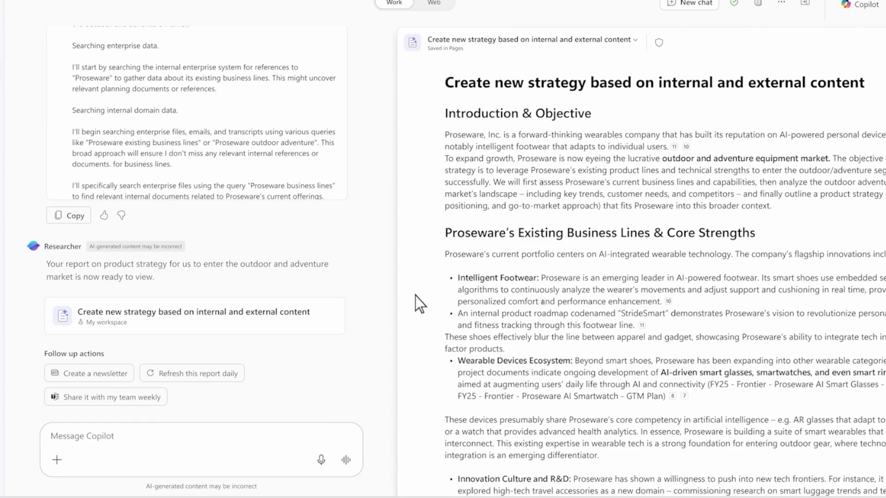
pyautogui.scroll(-3)
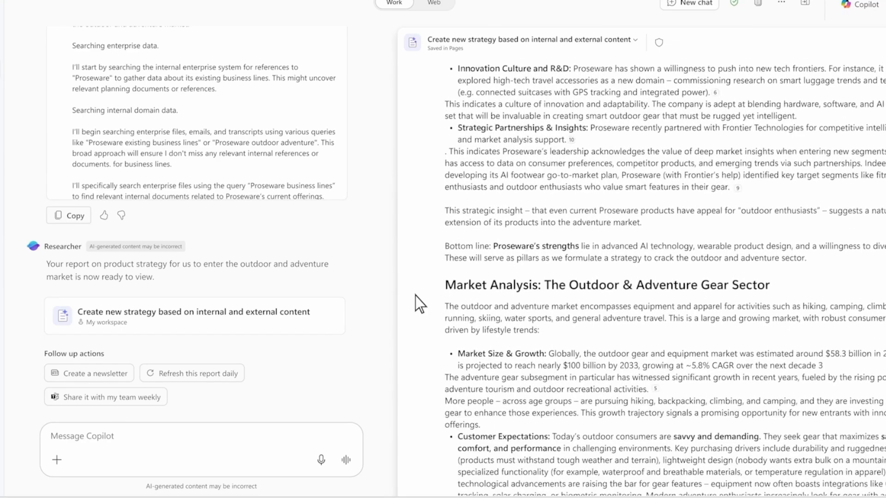
pyautogui.scroll(-3)
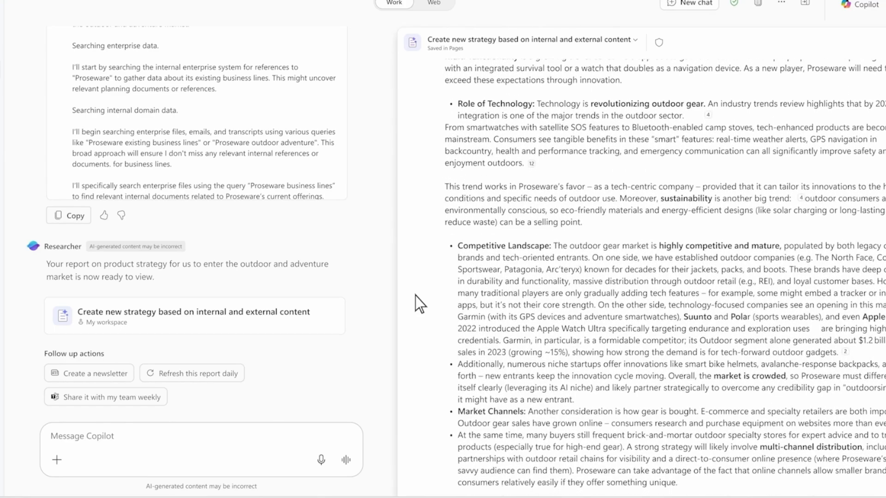
pyautogui.scroll(-3)
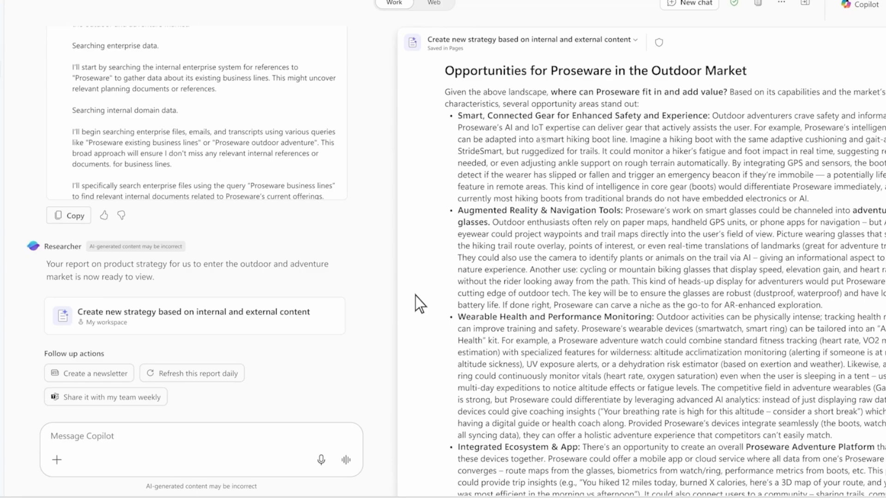
pyautogui.scroll(-3)
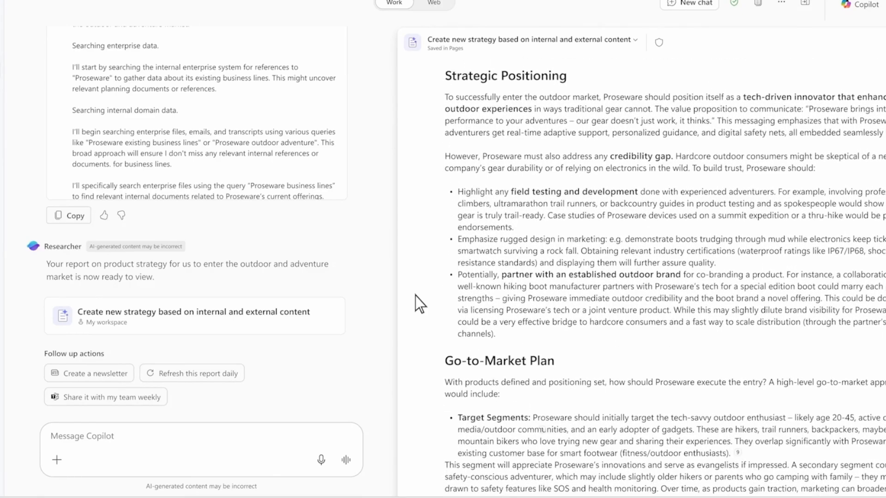
pyautogui.scroll(-3)
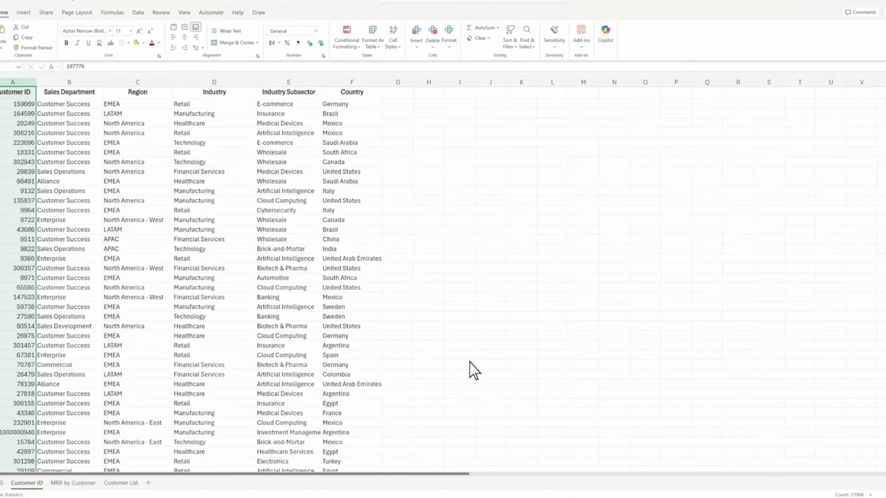
pyautogui.moveTo(506, 354)
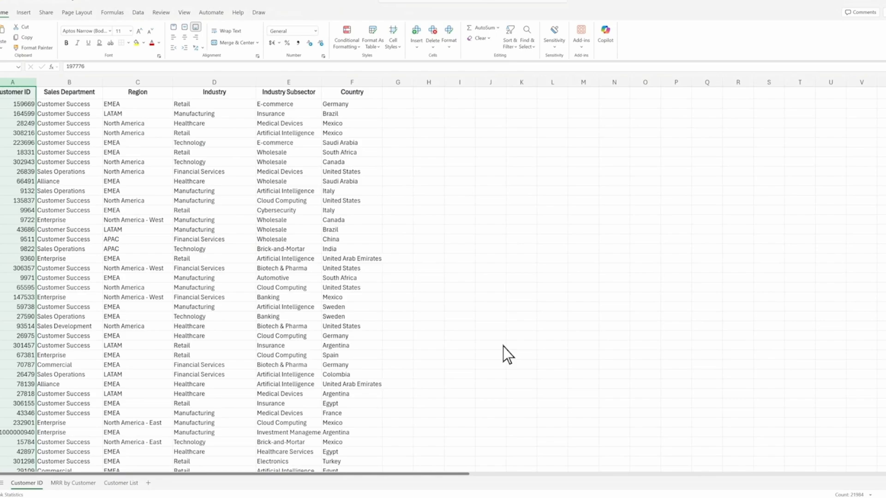
pyautogui.moveTo(178, 449)
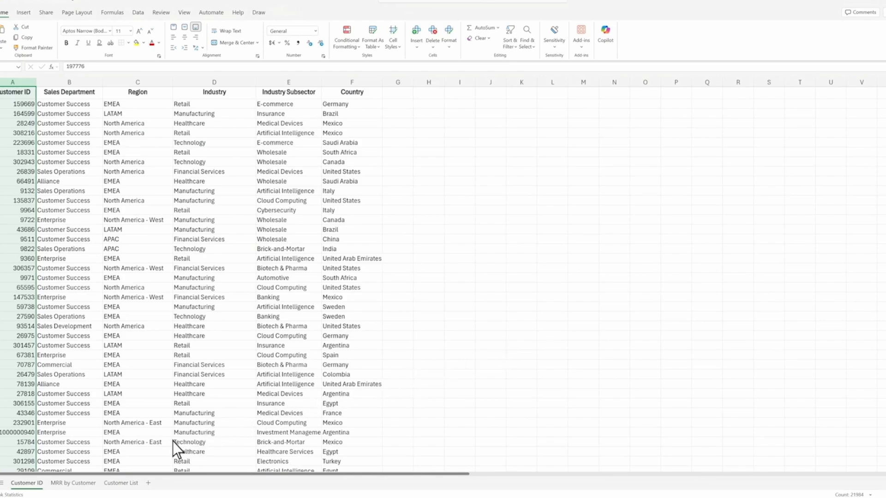
# Step: Leave the Excel customer workbook for a fresh Copilot chat start page
pyautogui.click(72, 483)
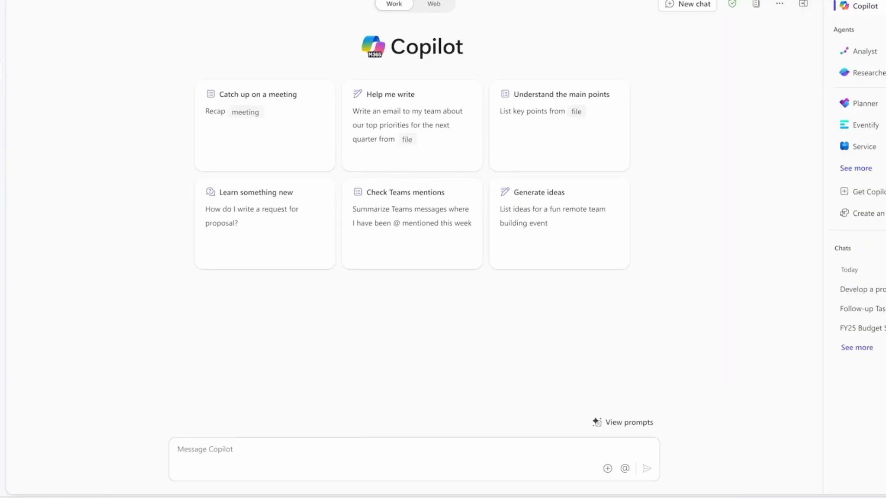
pyautogui.moveTo(831, 61)
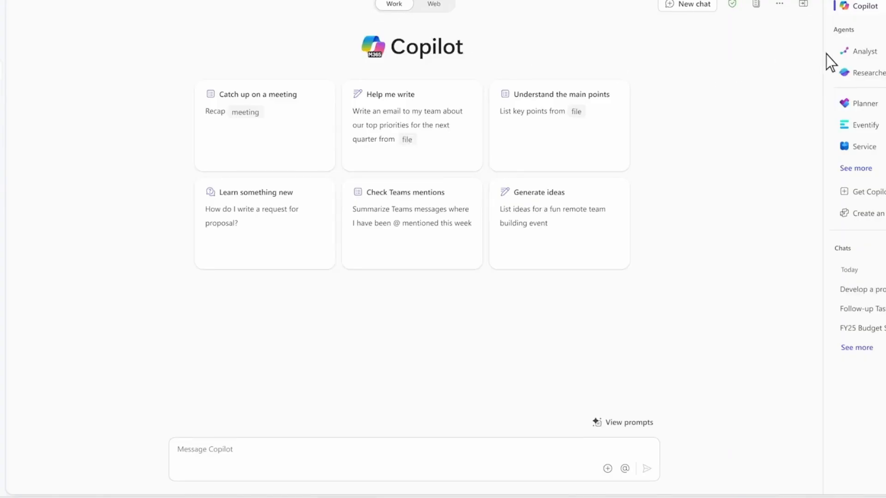
# Step: Ask Analyst for customer segments with a graph, attaching the FY24 Revenue Report
pyautogui.click(864, 50)
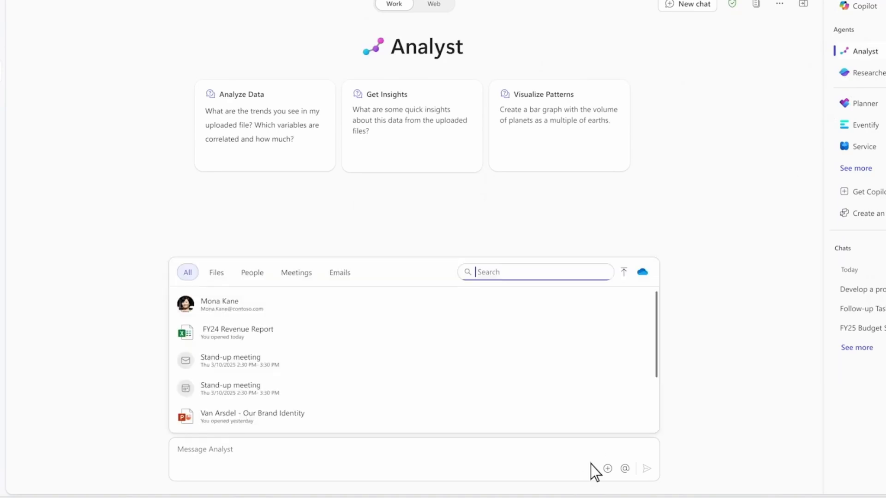
pyautogui.click(237, 332)
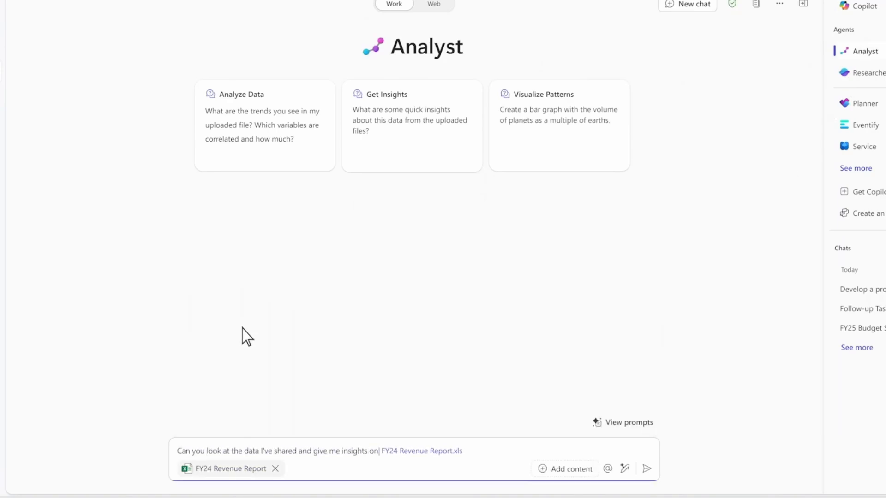
pyautogui.write('customer segments along with a graph to visualize?')
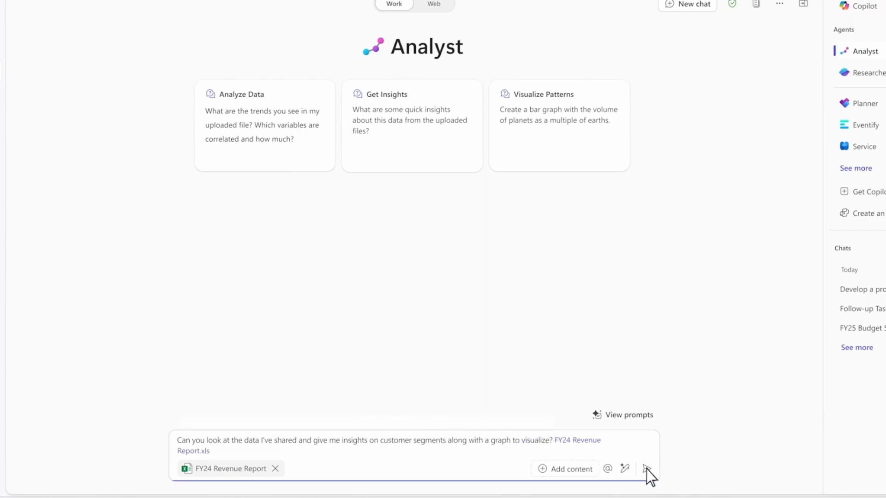
pyautogui.click(645, 469)
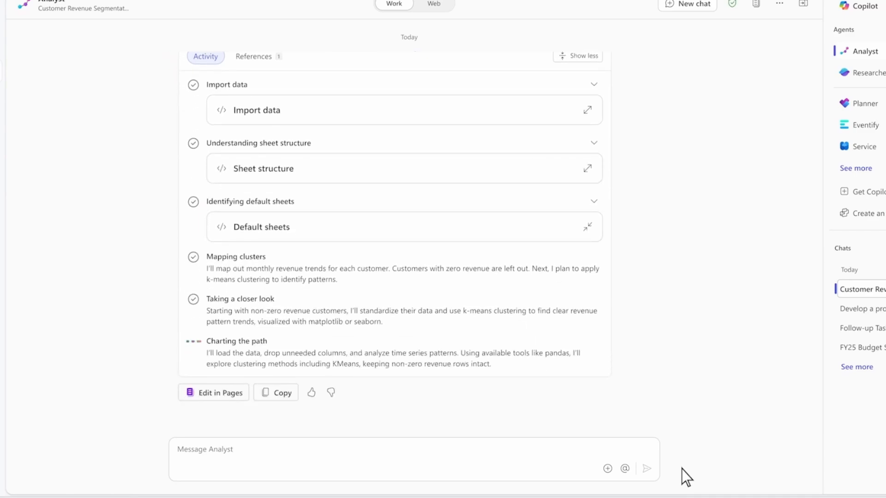
# Step: Scroll to Analyst's four-cluster breakdown and Average MRR by Customer Segment heatmap
pyautogui.scroll(-3)
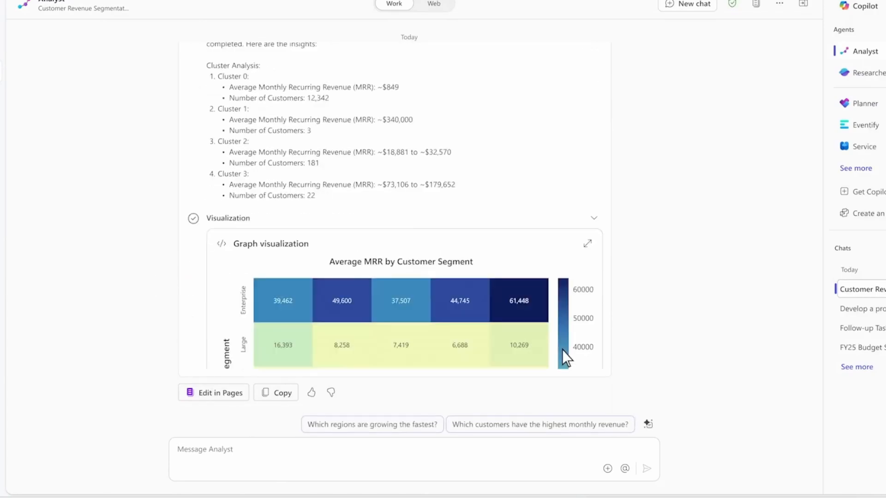
pyautogui.scroll(-3)
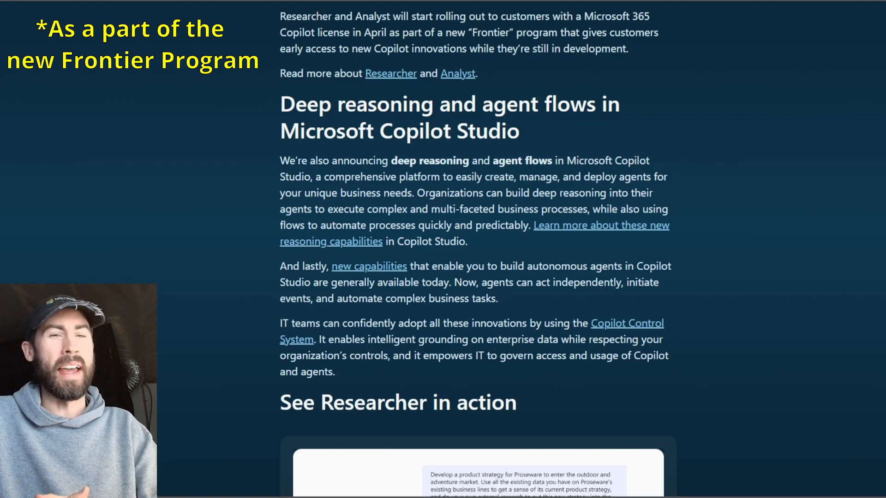
# Step: Scroll the blog to the Copilot Control System paragraph and 'See Researcher in action'
pyautogui.scroll(-3)
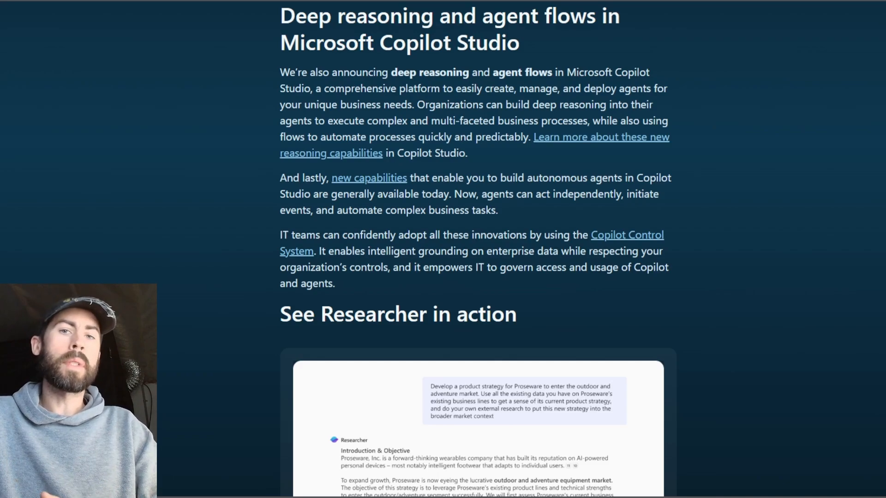